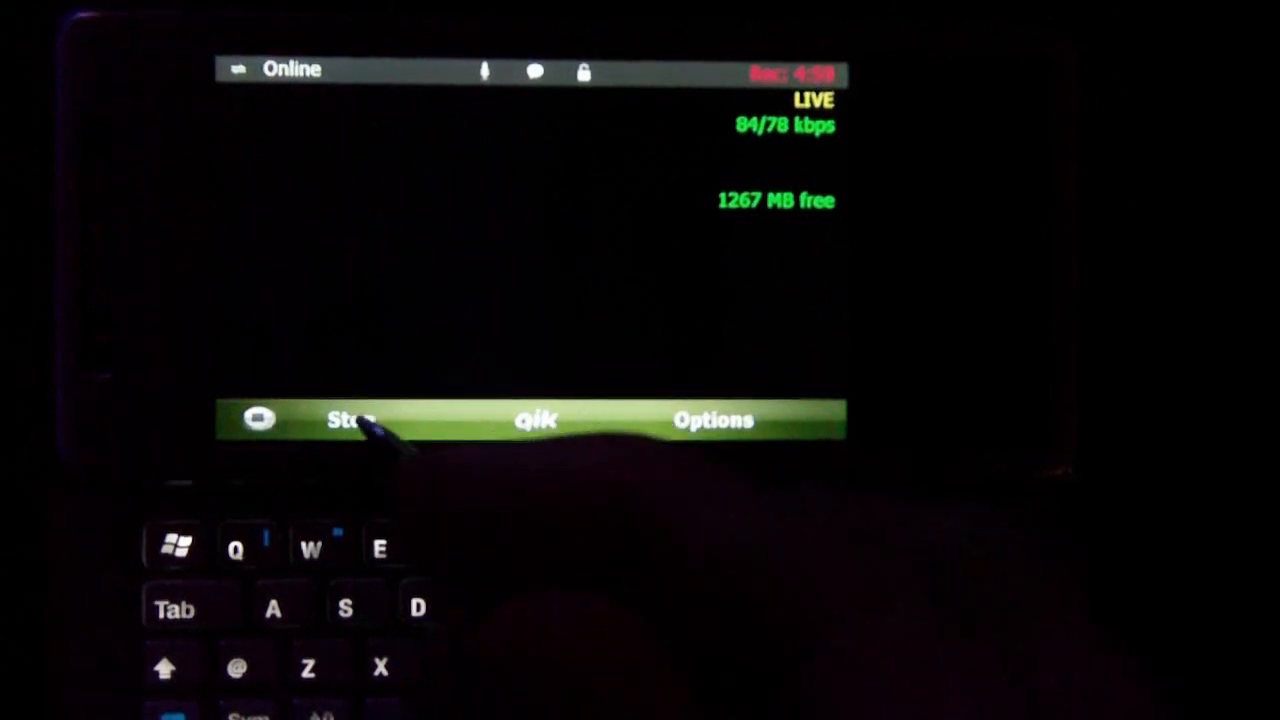
End the live broadcast from the bottom bar so streaming stops.
left_click(350, 420)
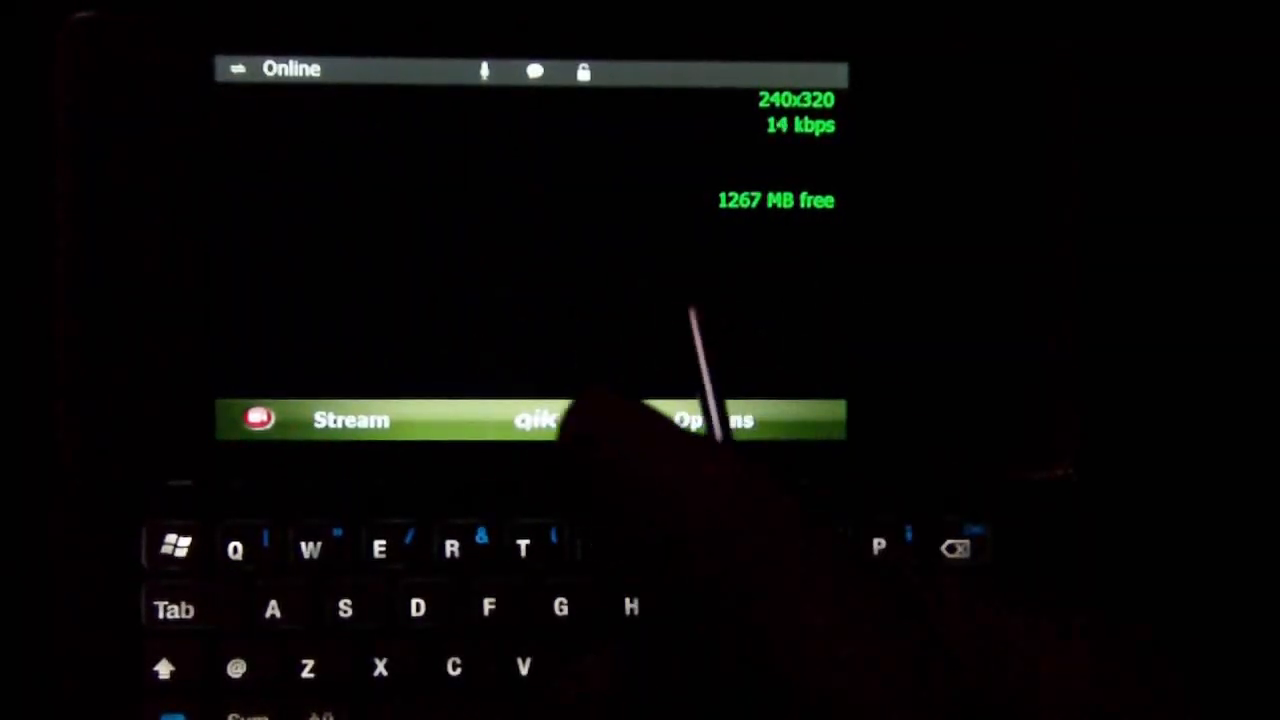
Go from the Options popup into the app's Settings screen.
left_click(712, 420)
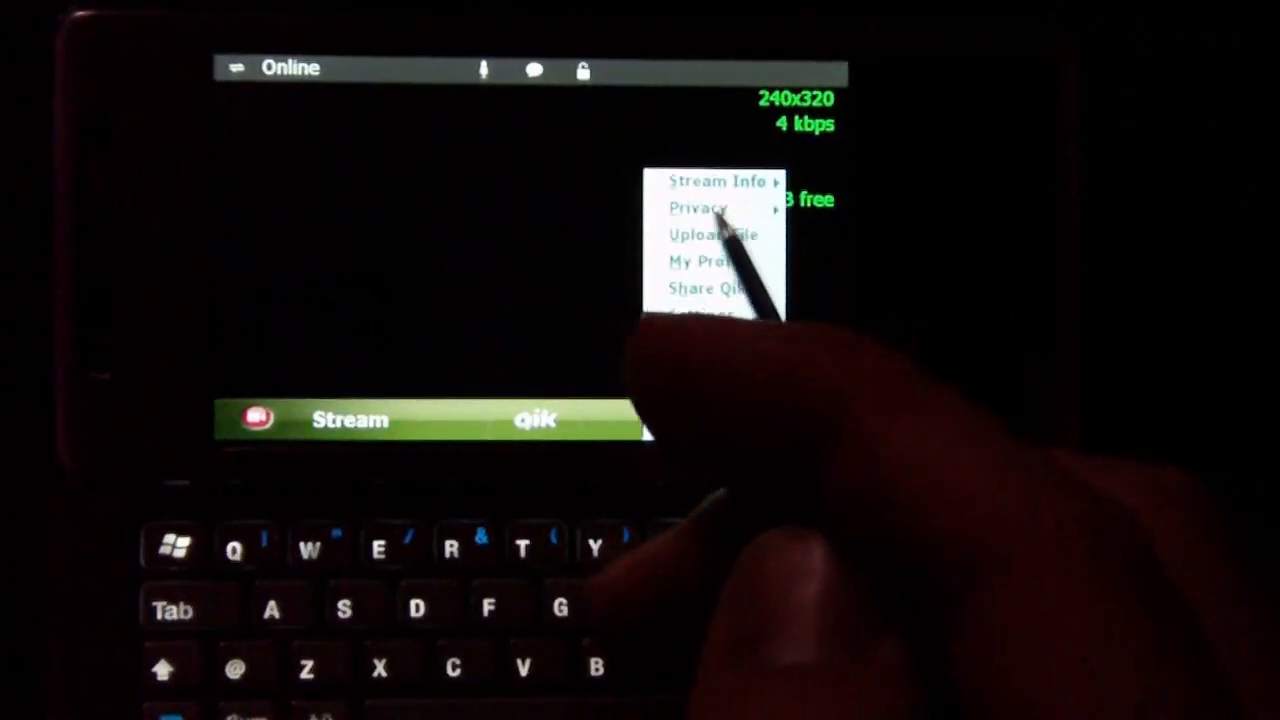
left_click(700, 206)
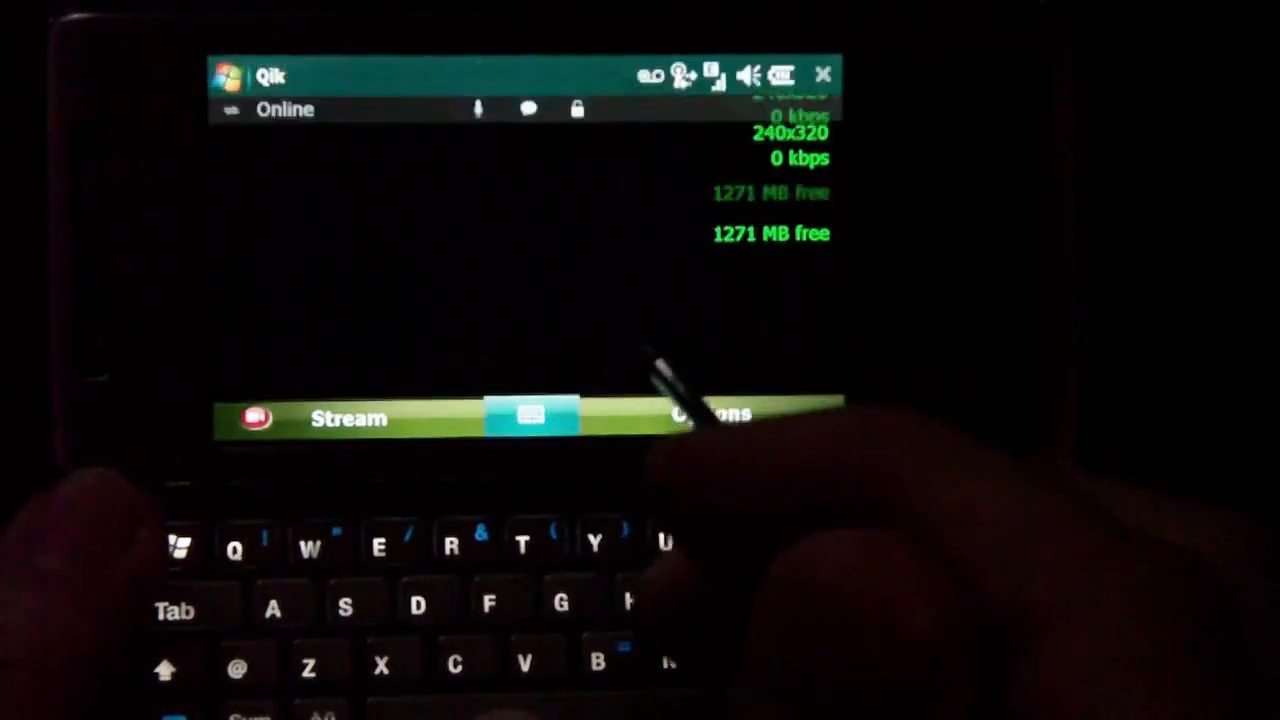
Inspect the Optimize for (Max Quality) and Capture resolution (240x320) dropdowns.
left_click(710, 418)
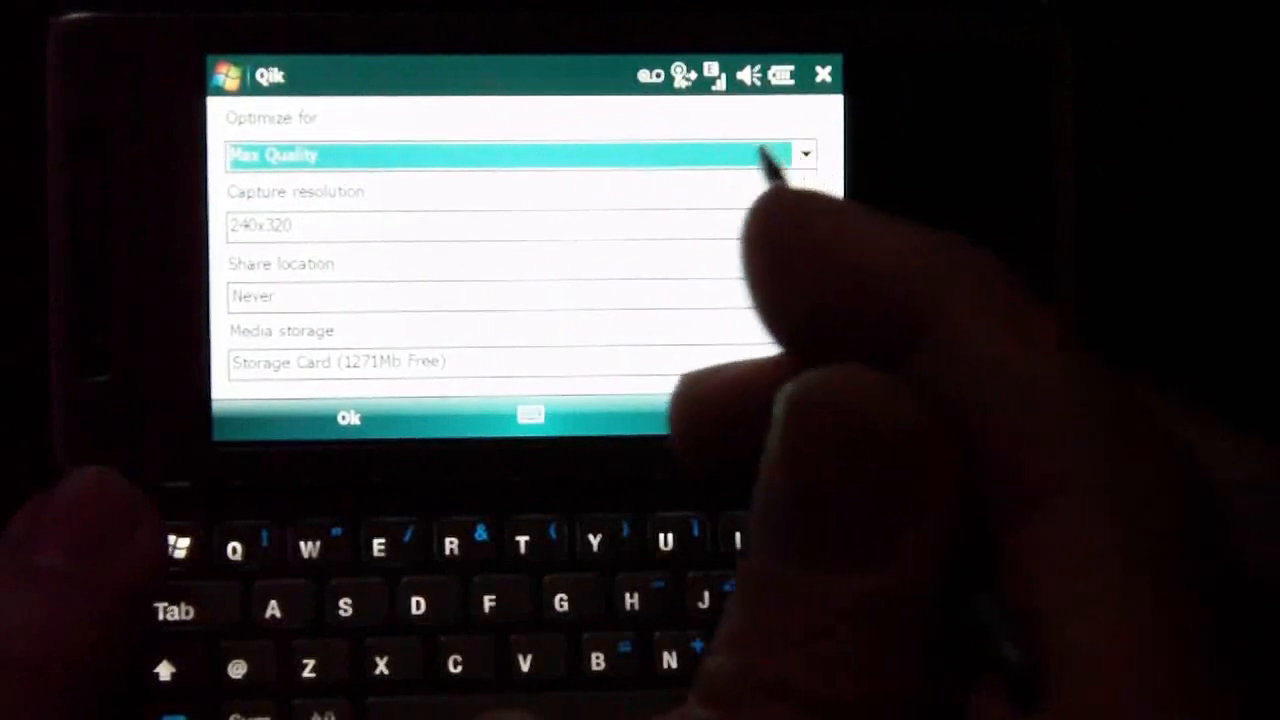
left_click(804, 154)
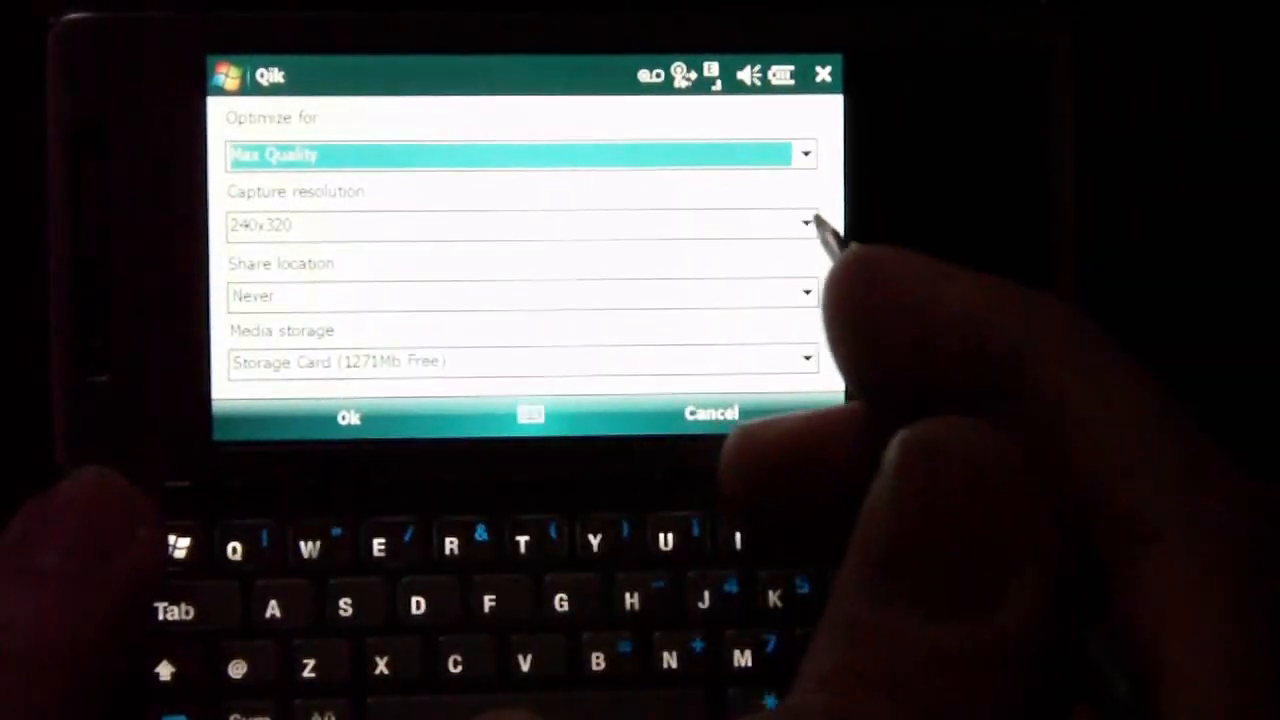
left_click(806, 224)
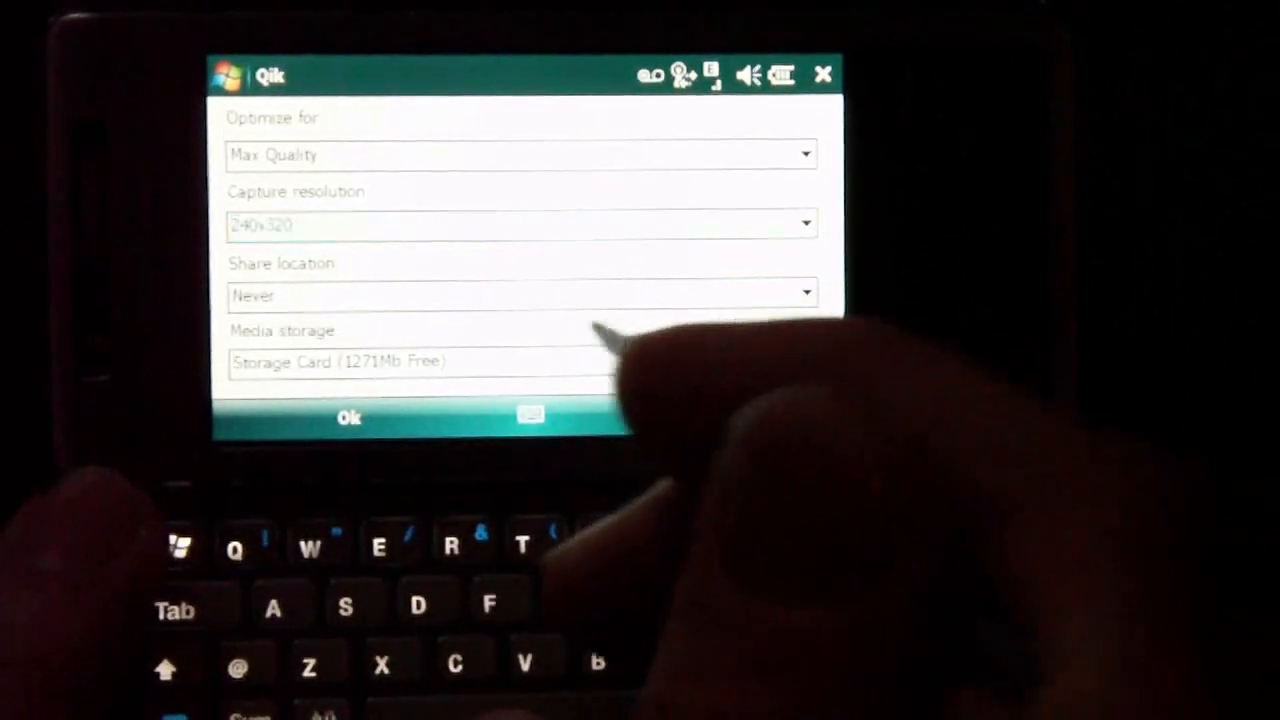
Keep Share location at Never and Media storage on Storage Card, then accept with Ok.
left_click(808, 294)
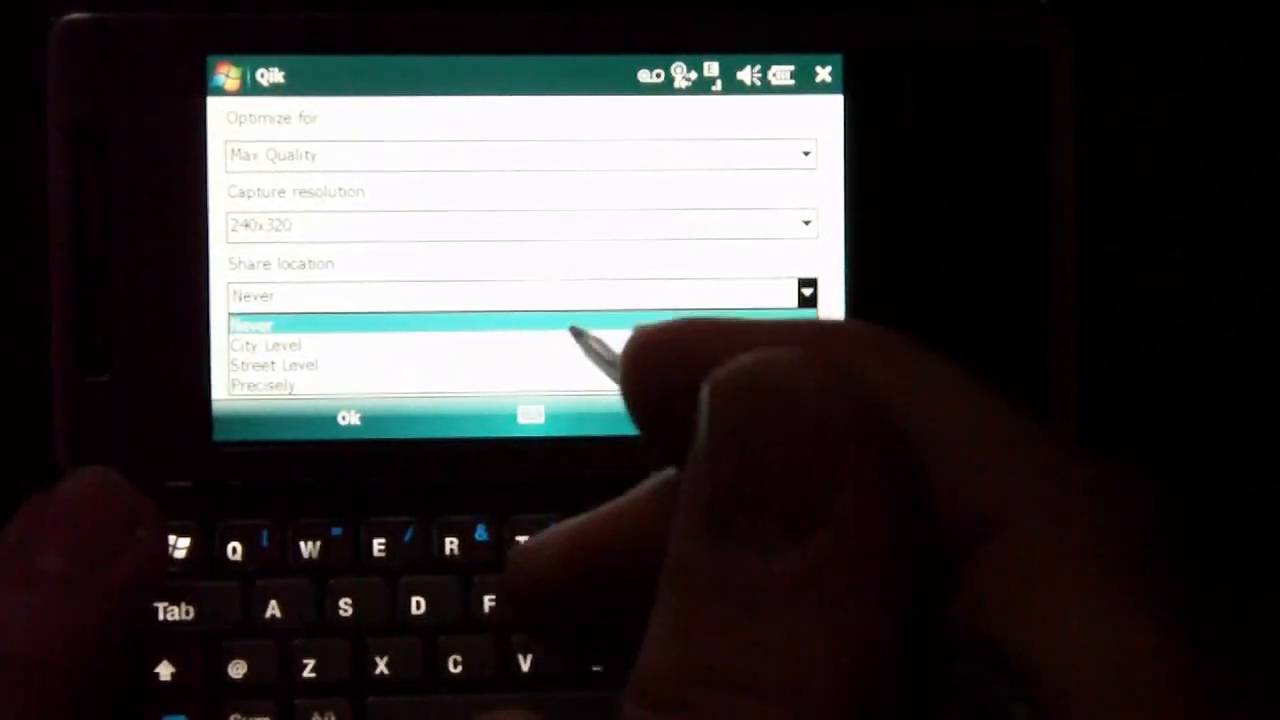
left_click(252, 324)
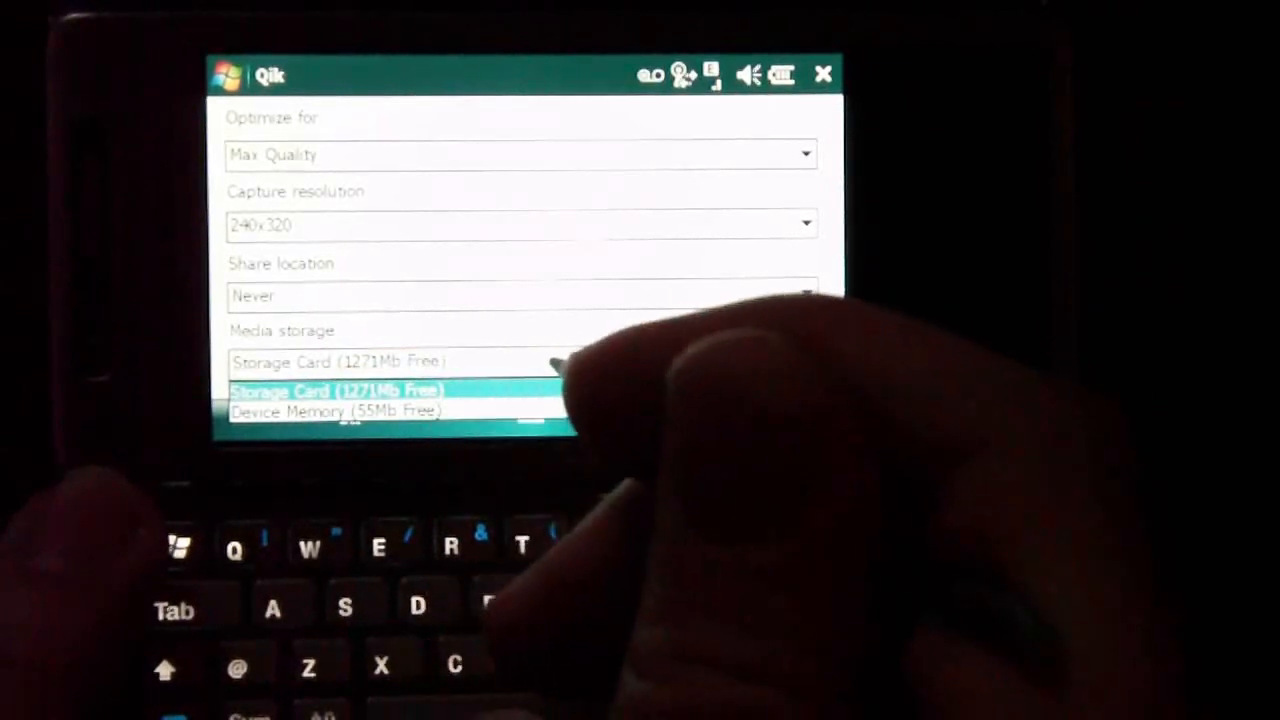
left_click(336, 390)
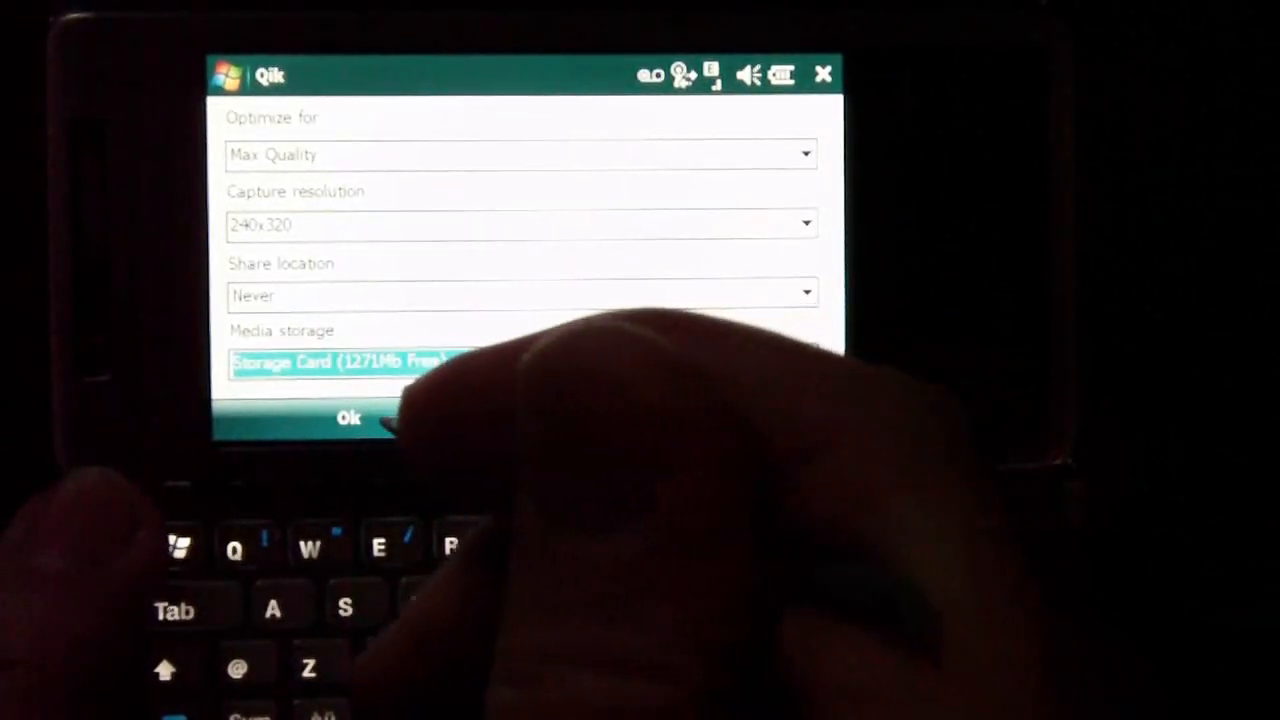
left_click(348, 418)
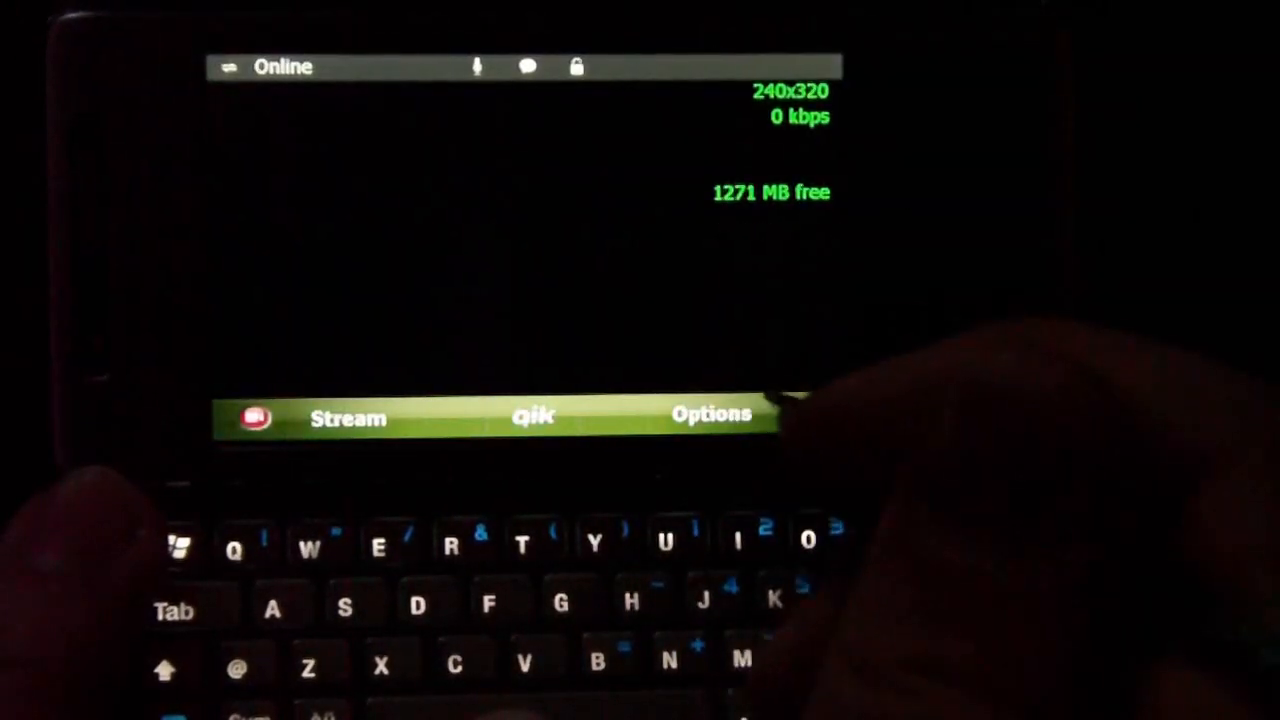
left_click(712, 414)
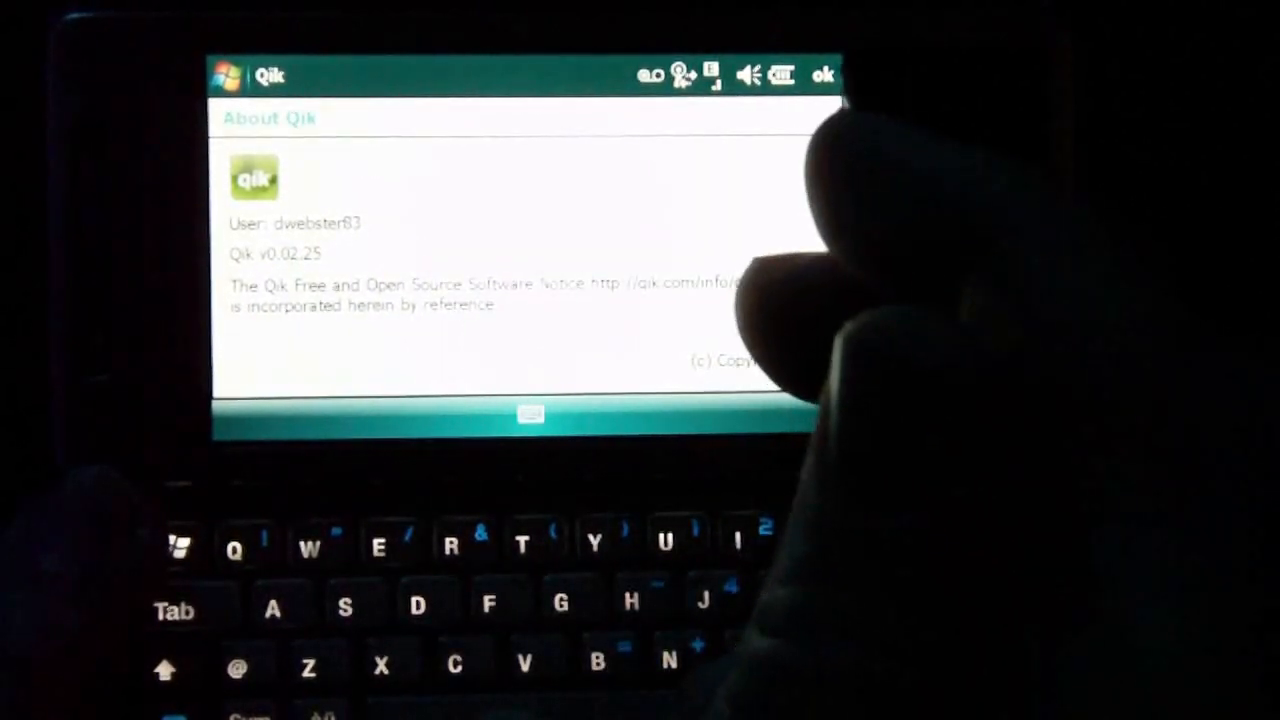
left_click(822, 76)
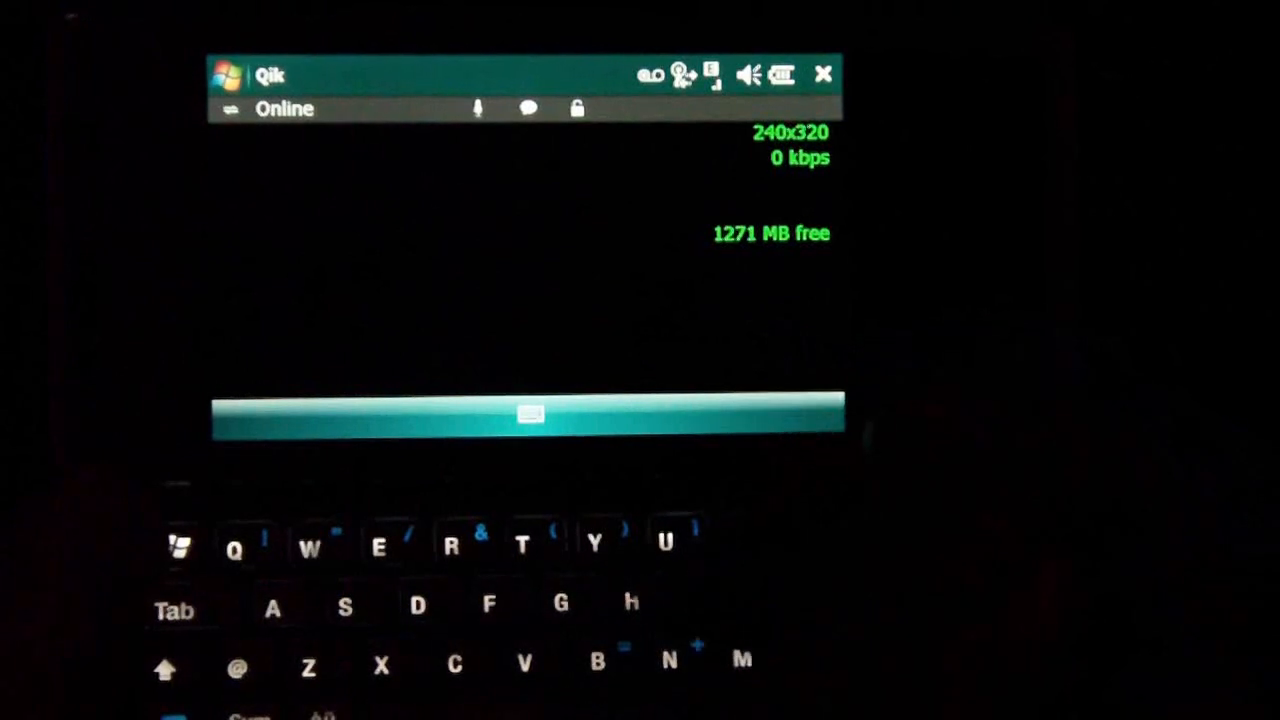